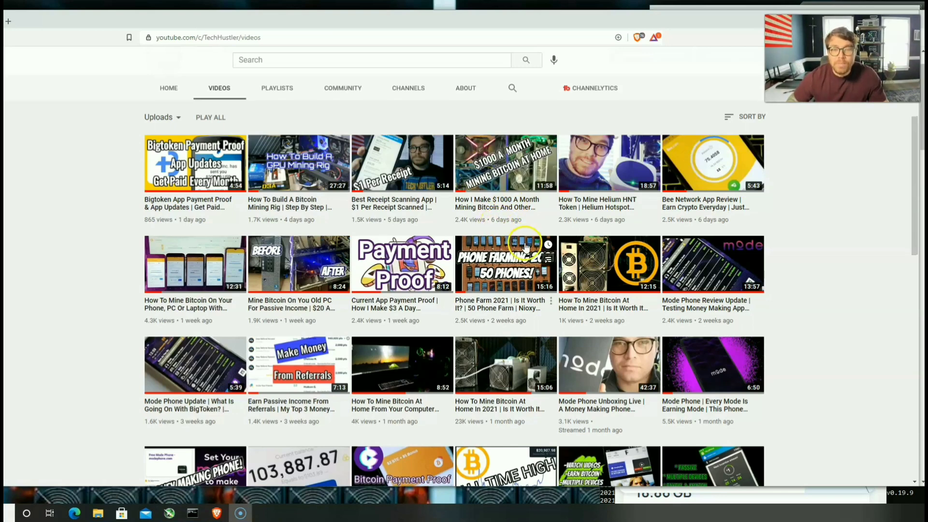
# Step: Scroll the Pawns landing page down to the Make Money Online section
pyautogui.scroll(-3)
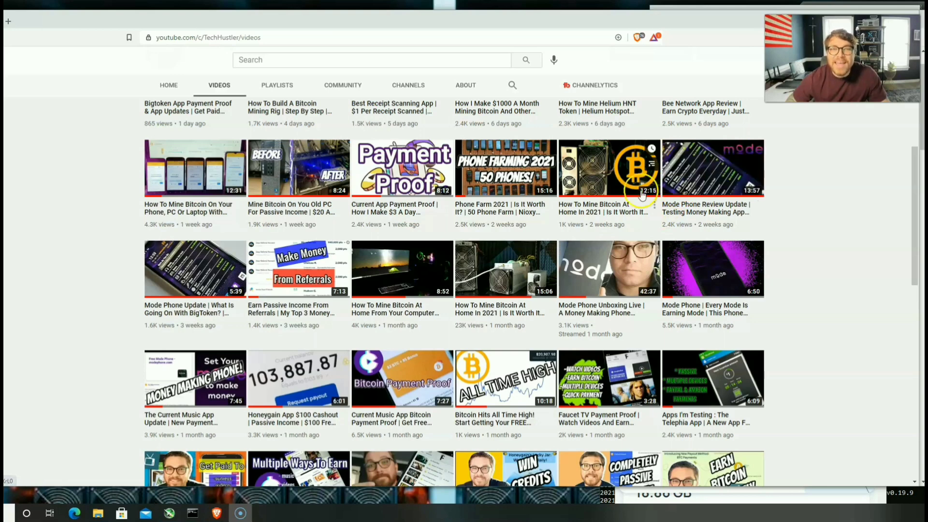
pyautogui.moveTo(603, 207)
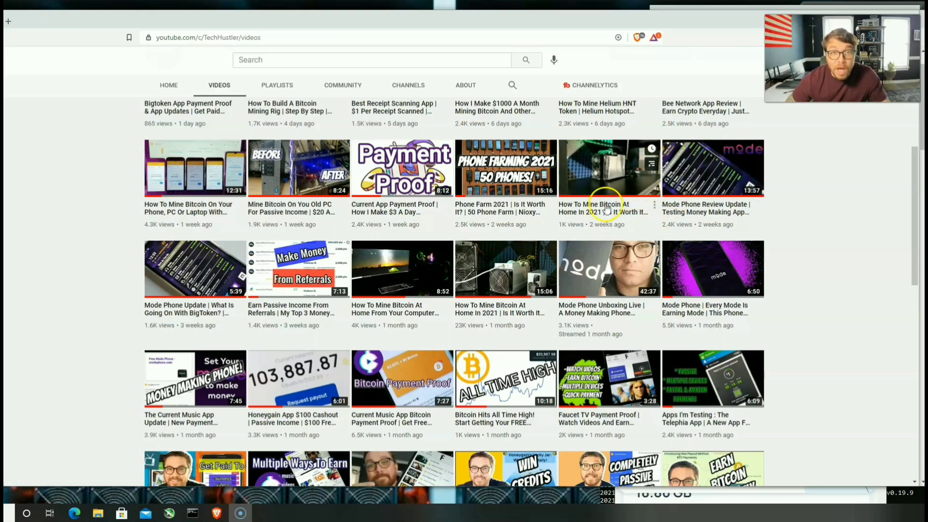
pyautogui.moveTo(603, 208)
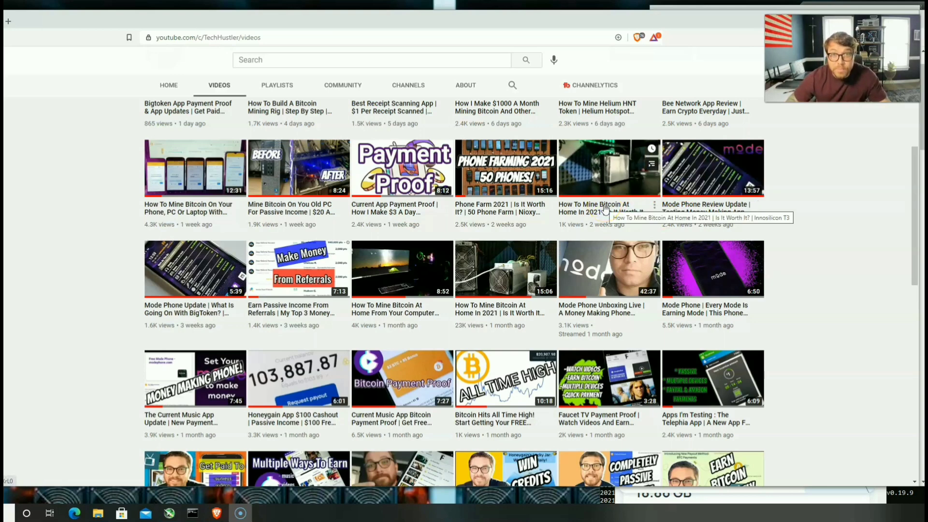
pyautogui.moveTo(632, 224)
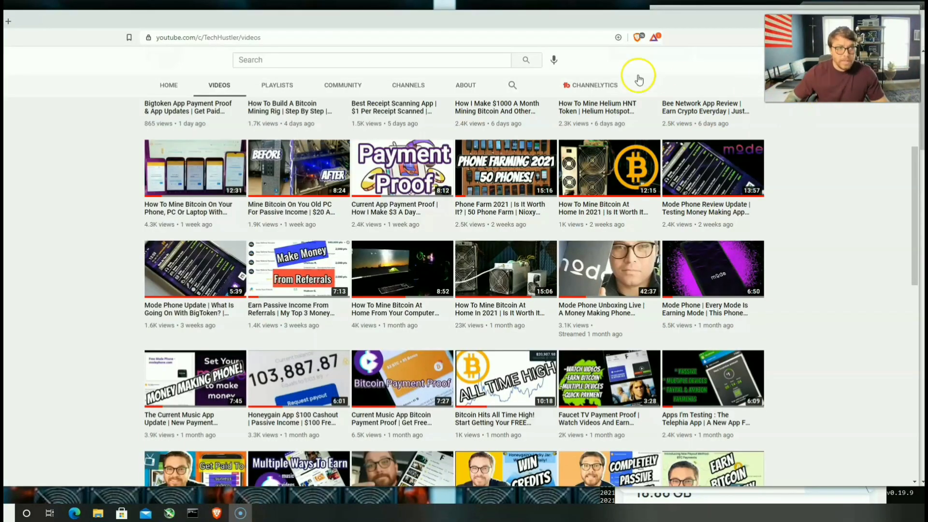
pyautogui.scroll(-3)
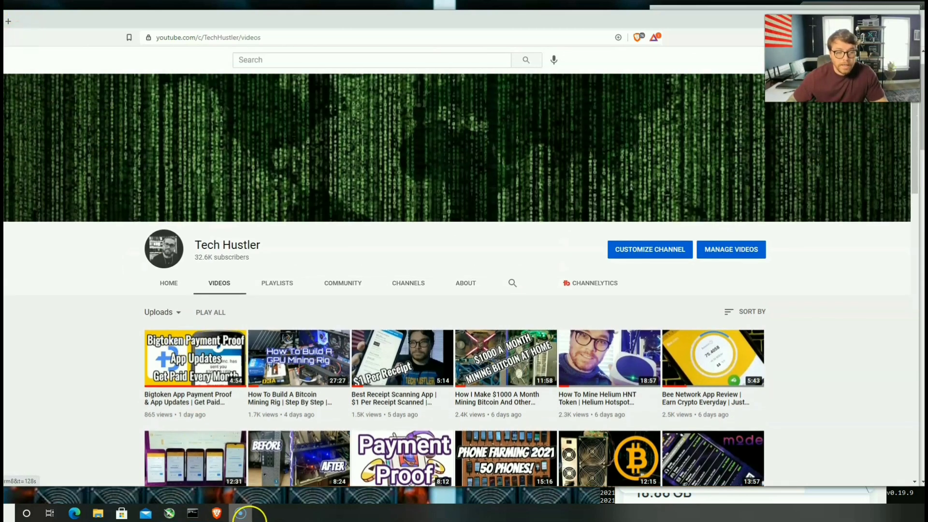
pyautogui.moveTo(240, 512)
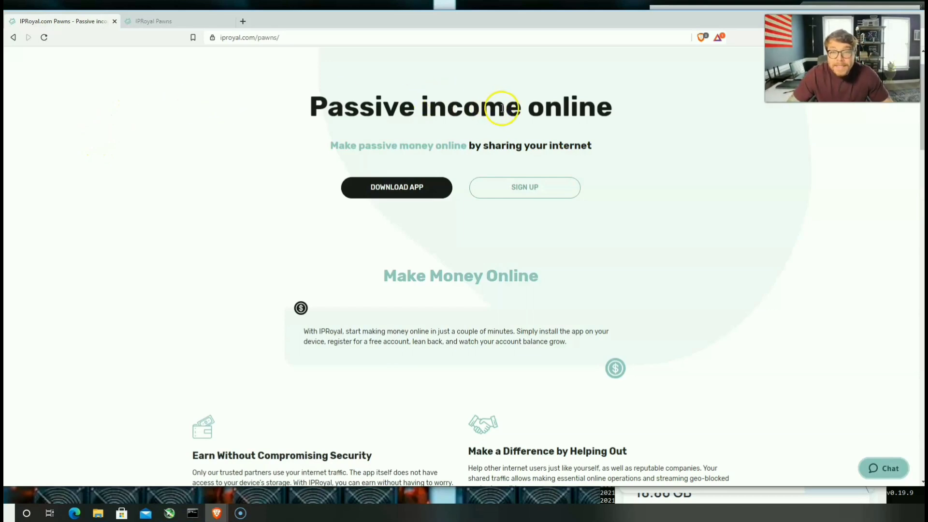
pyautogui.moveTo(575, 141)
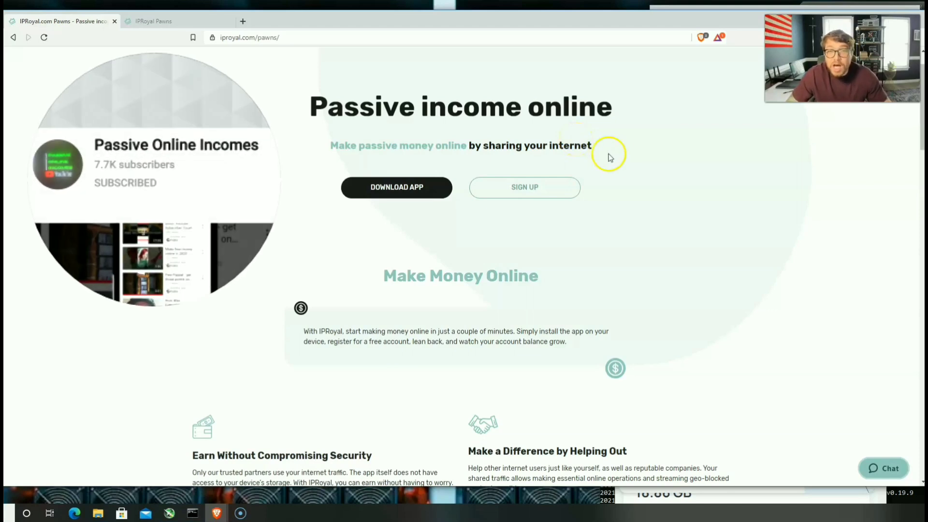
pyautogui.moveTo(636, 180)
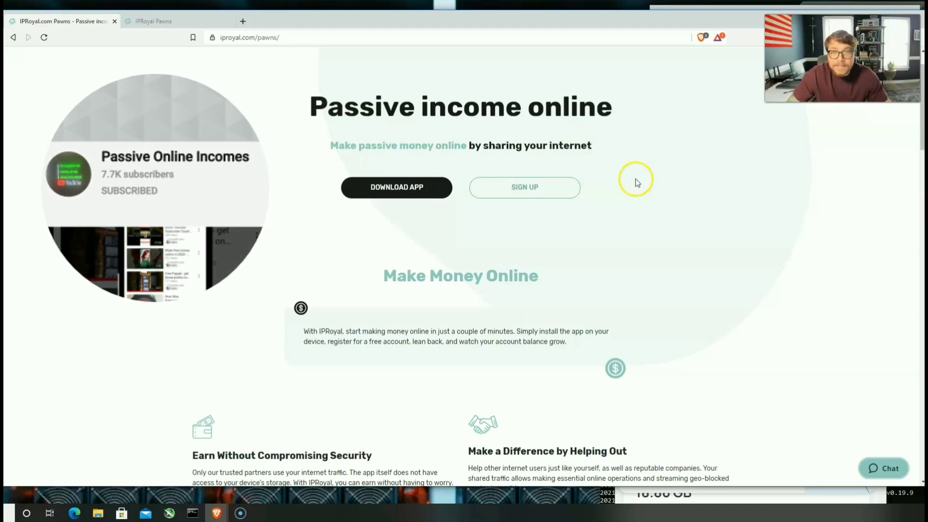
pyautogui.moveTo(650, 171)
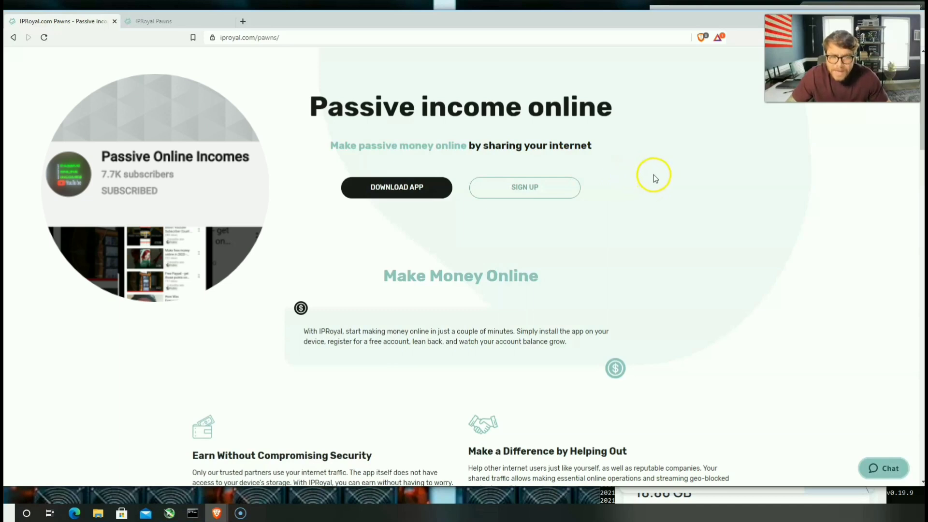
pyautogui.moveTo(657, 175)
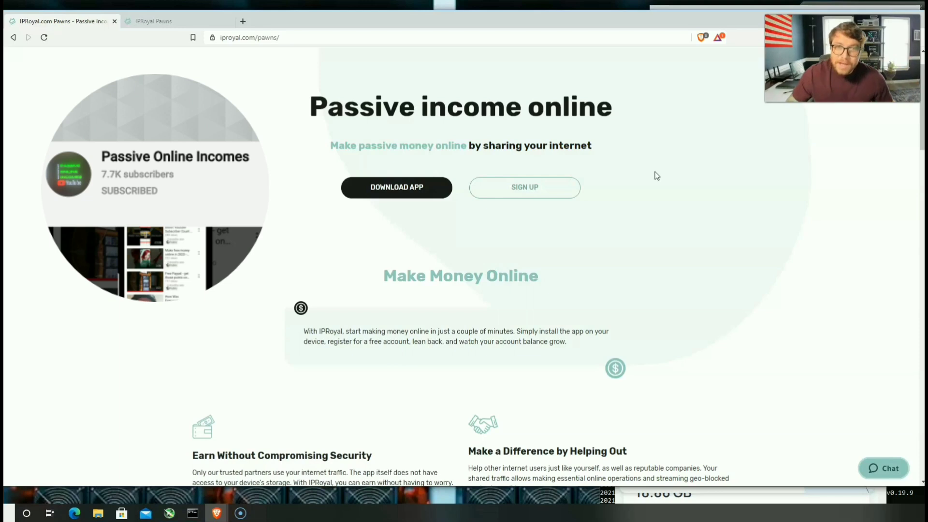
pyautogui.moveTo(643, 192)
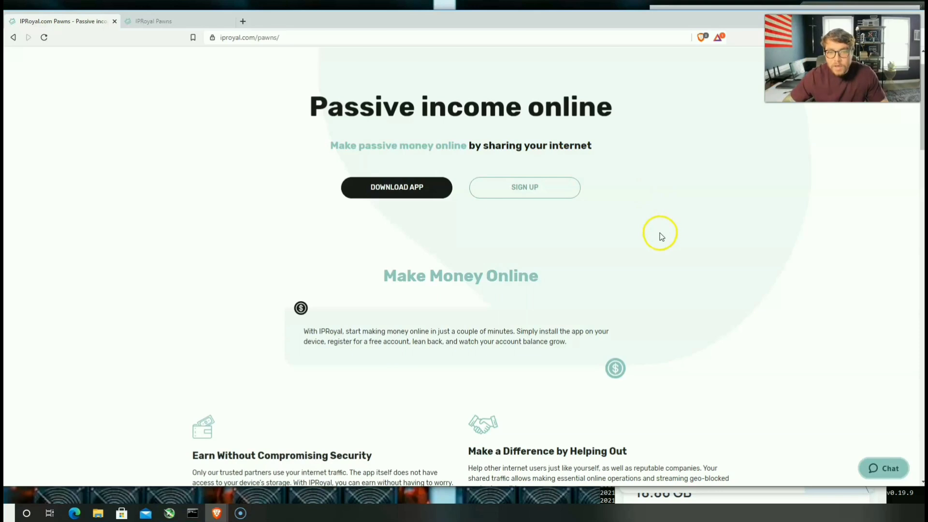
pyautogui.moveTo(662, 249)
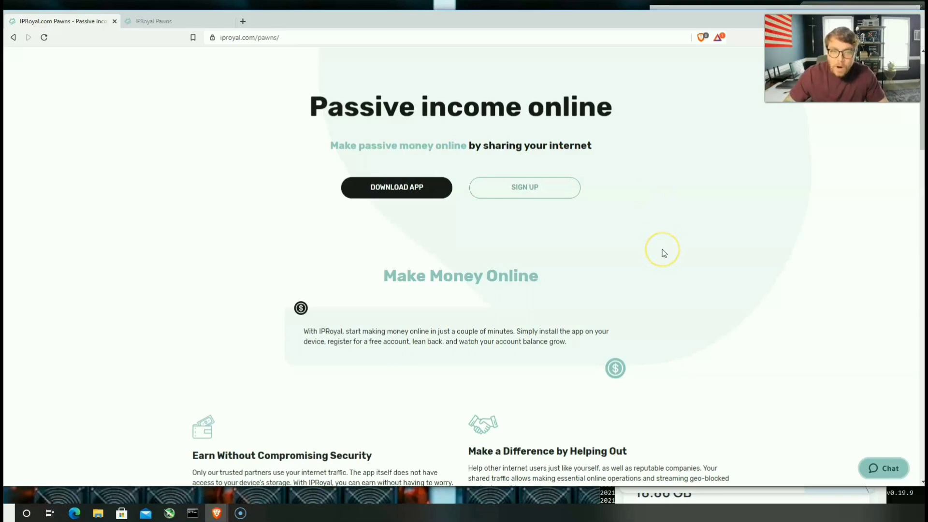
pyautogui.scroll(-3)
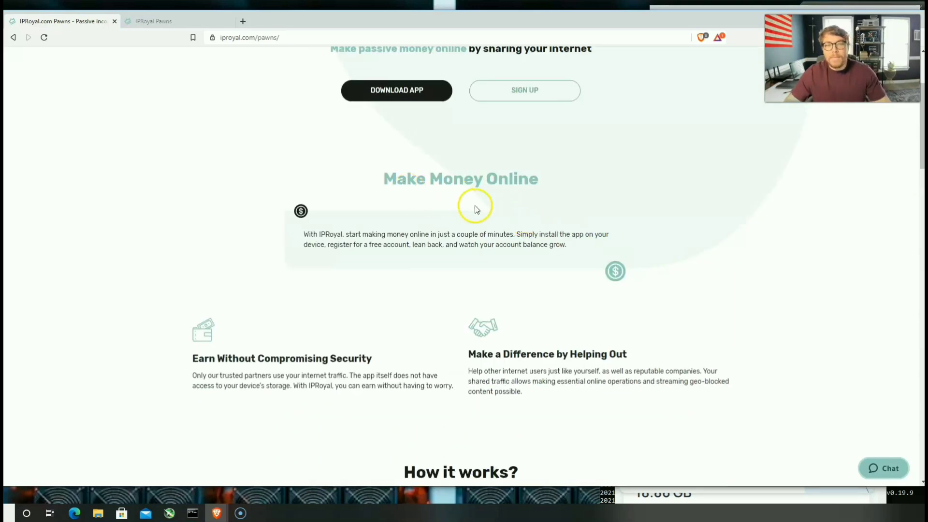
pyautogui.scroll(-3)
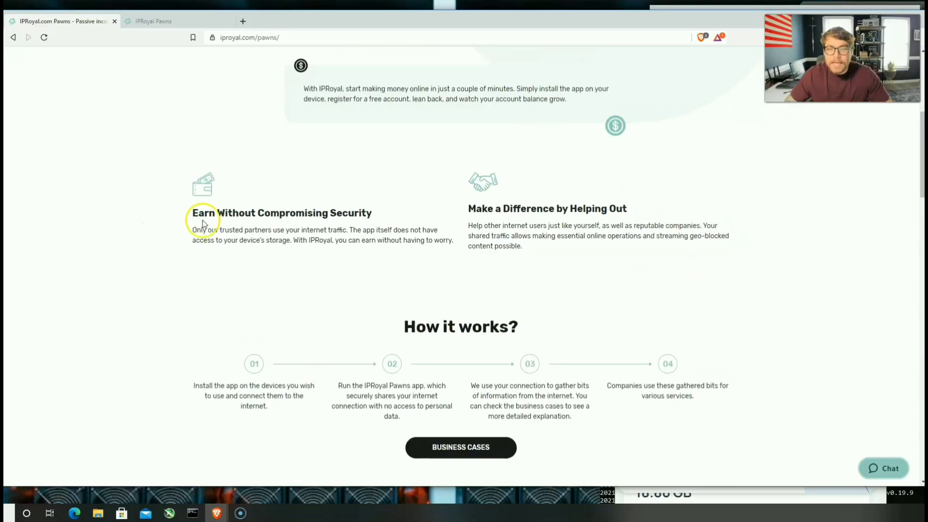
pyautogui.scroll(-3)
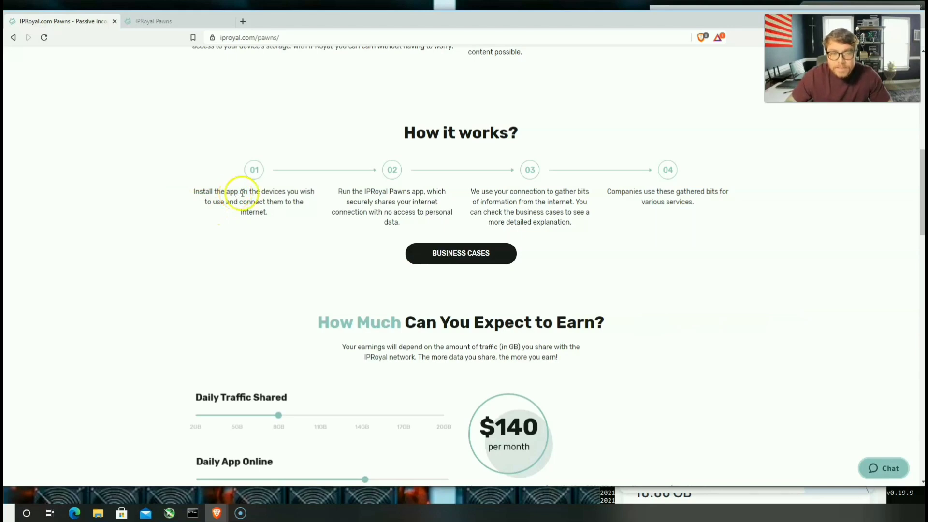
pyautogui.moveTo(236, 215)
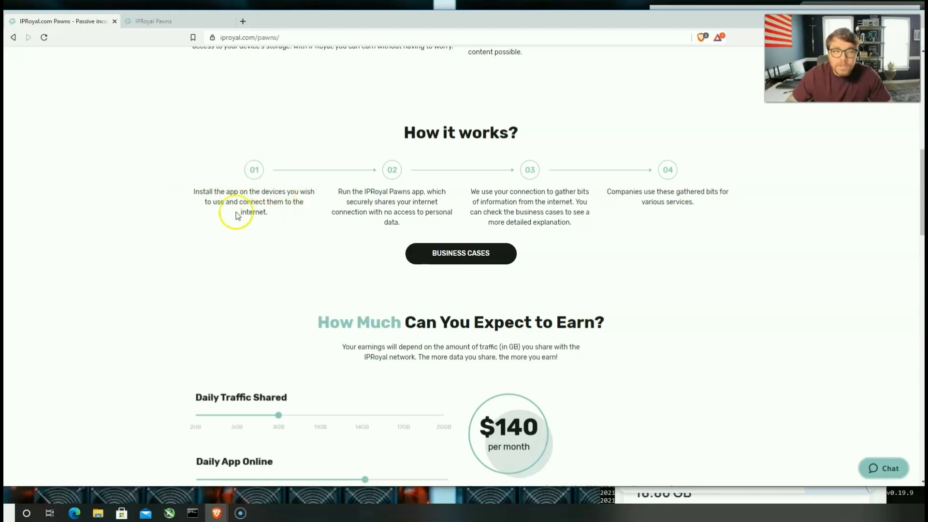
pyautogui.moveTo(290, 217)
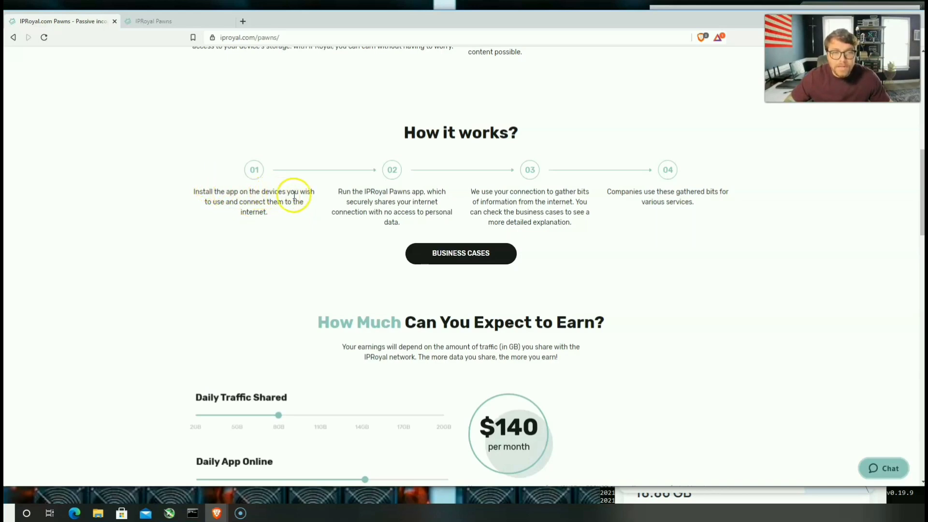
pyautogui.moveTo(301, 211)
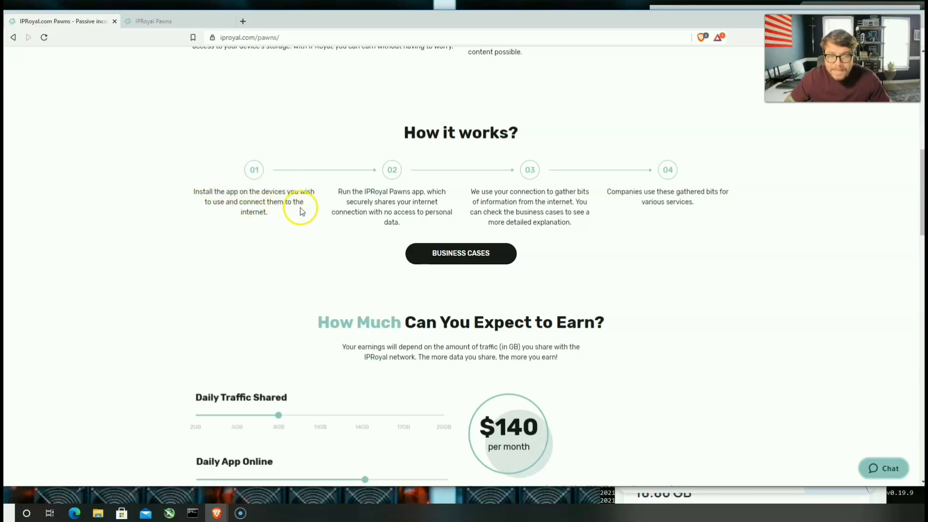
pyautogui.moveTo(346, 238)
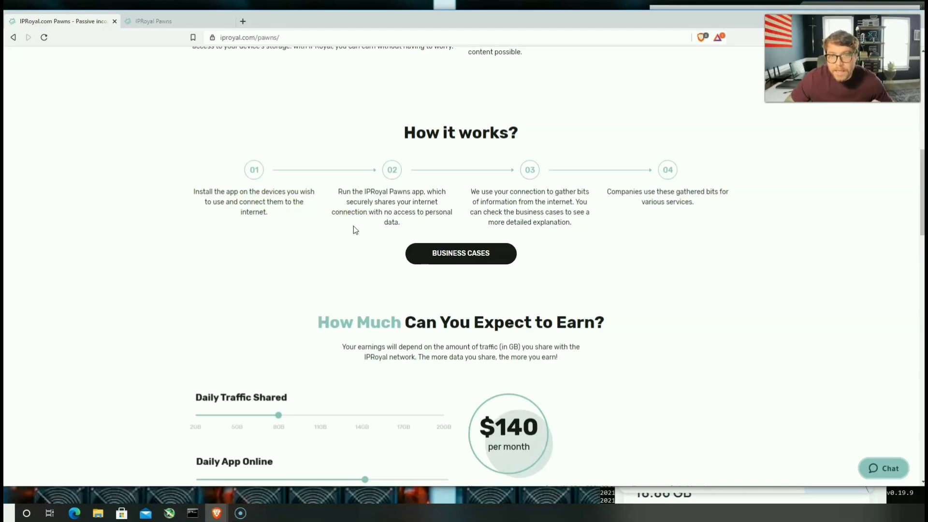
pyautogui.moveTo(366, 228)
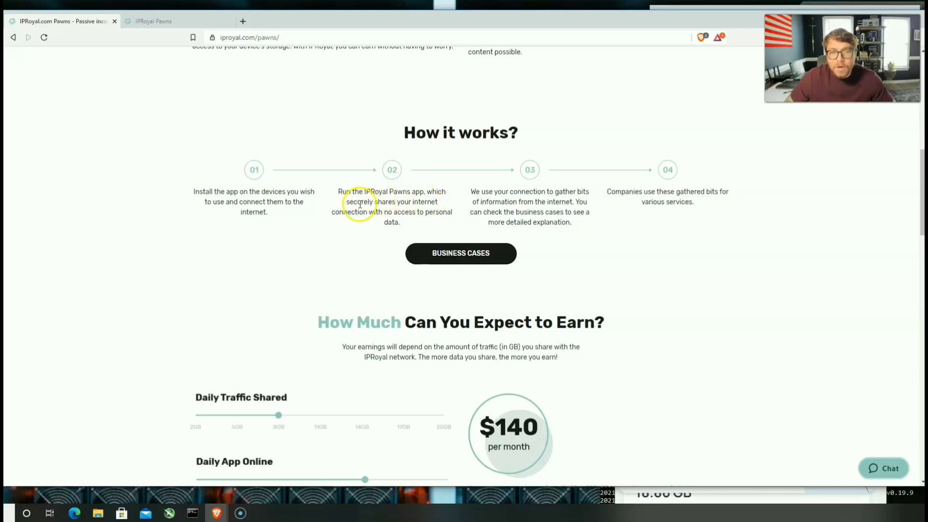
pyautogui.moveTo(413, 214)
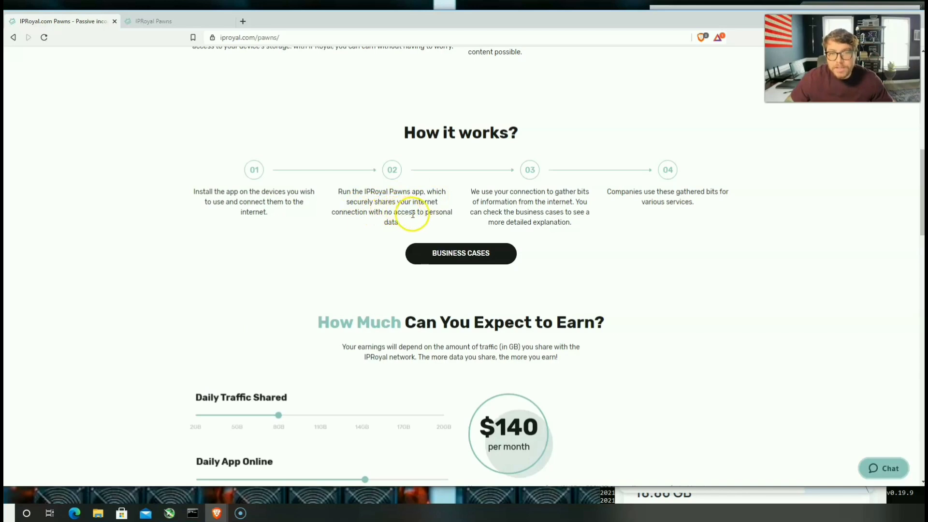
pyautogui.moveTo(416, 223)
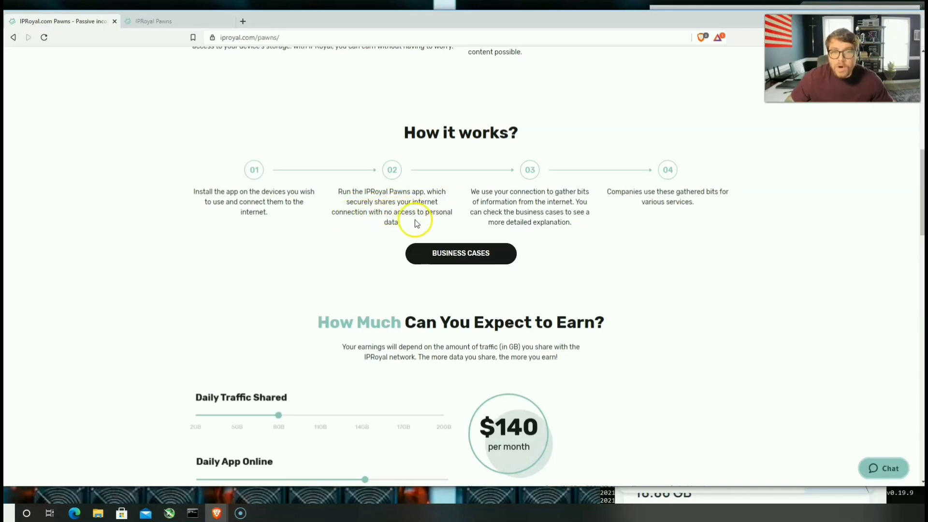
pyautogui.moveTo(397, 235)
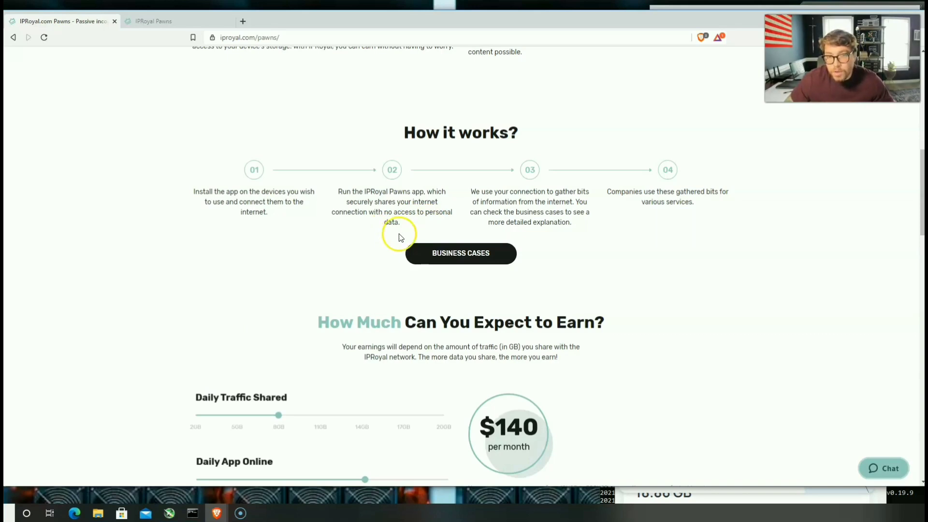
pyautogui.scroll(-3)
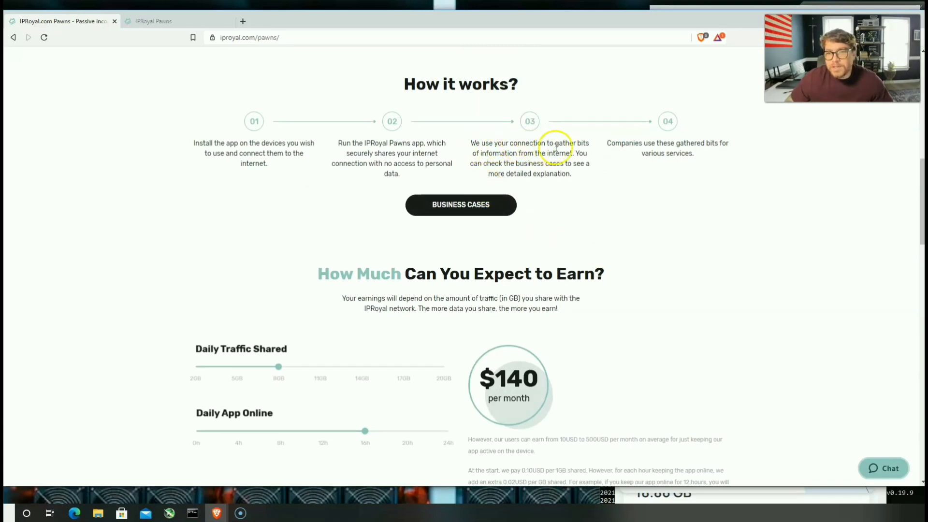
pyautogui.moveTo(549, 159)
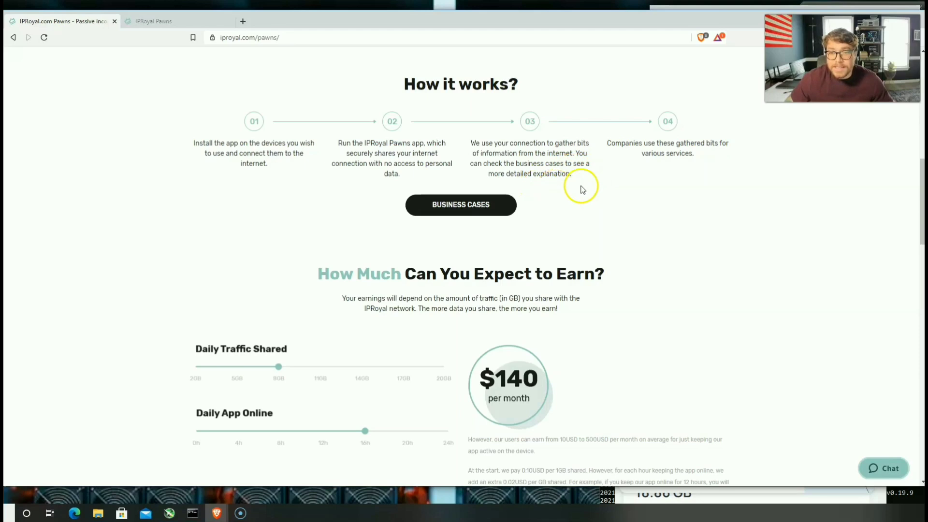
pyautogui.moveTo(591, 178)
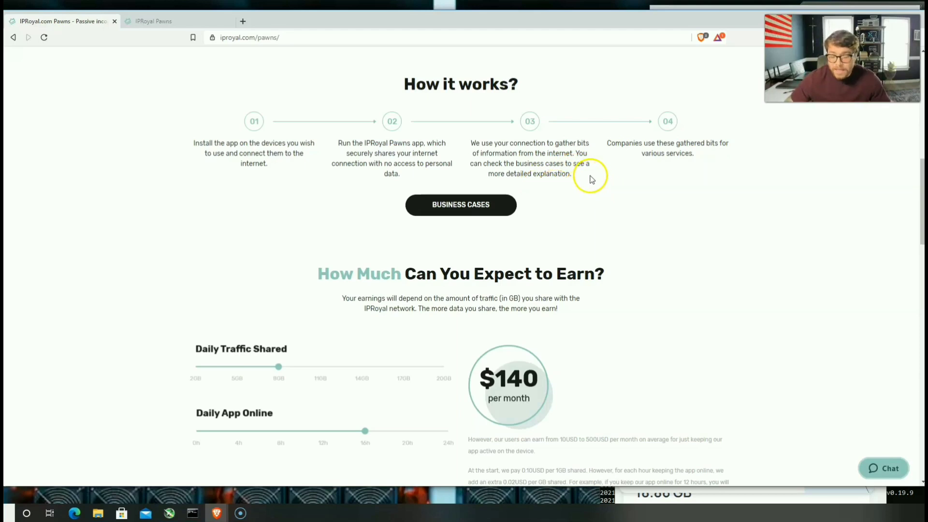
pyautogui.moveTo(645, 197)
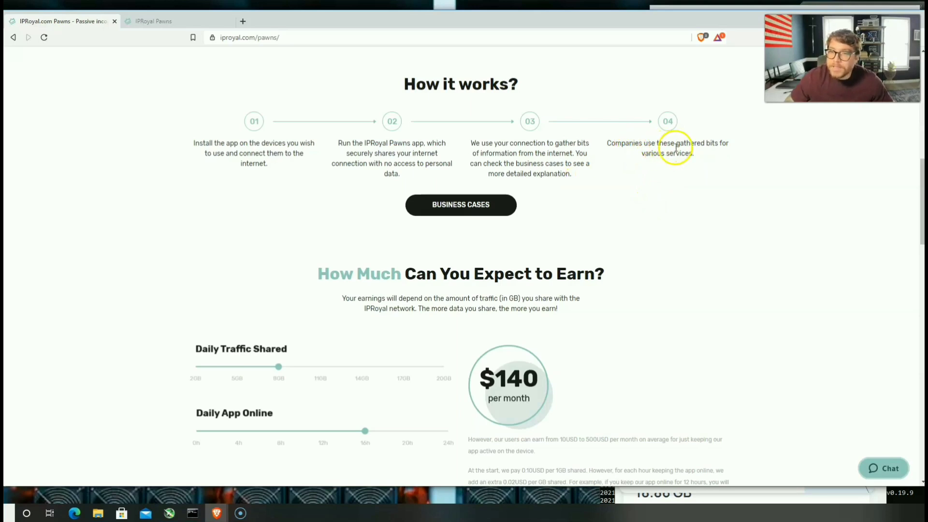
pyautogui.moveTo(779, 164)
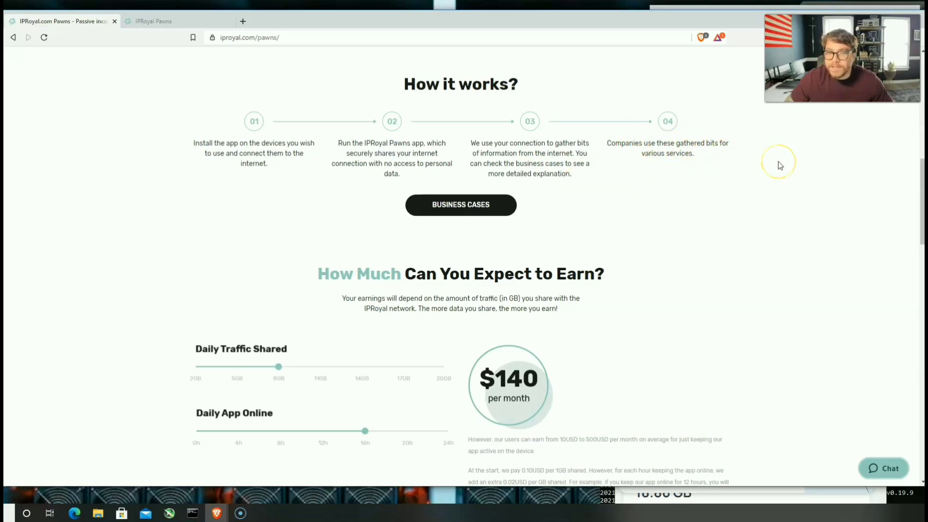
pyautogui.scroll(-3)
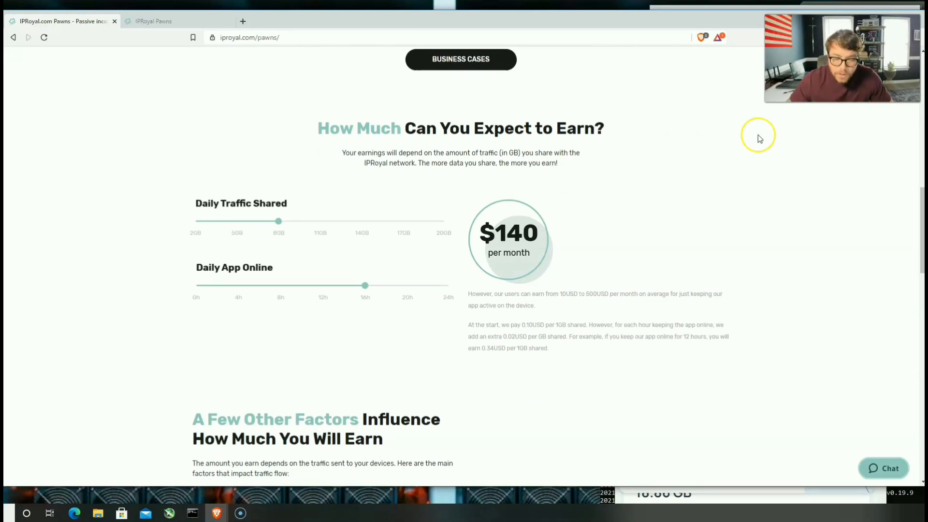
pyautogui.moveTo(759, 139)
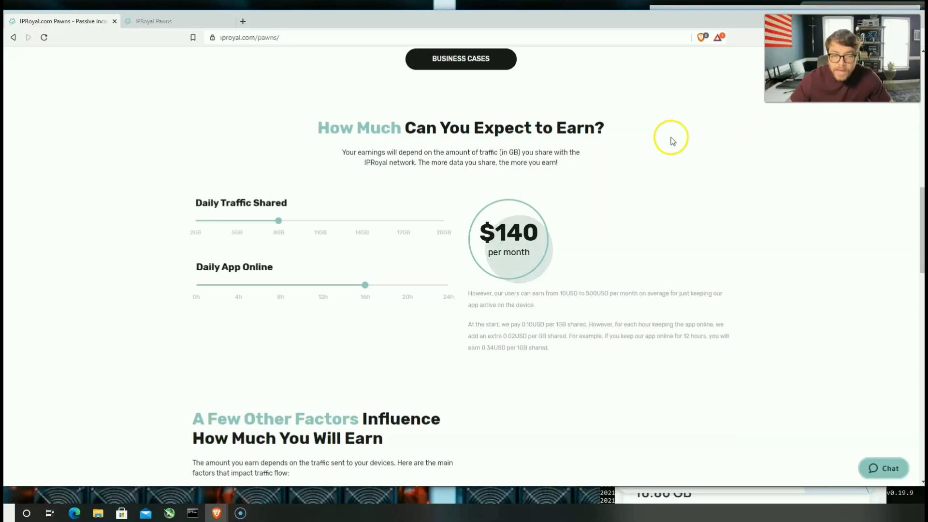
pyautogui.scroll(-3)
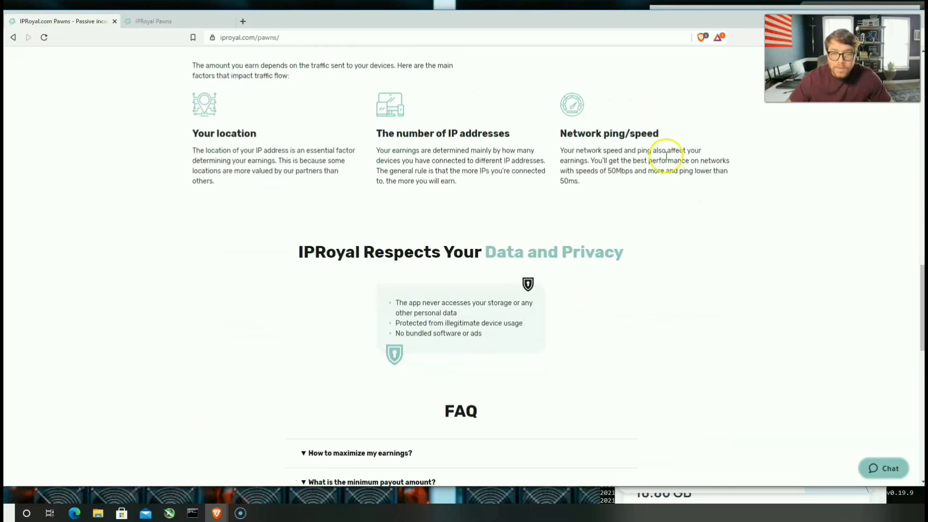
pyautogui.scroll(-3)
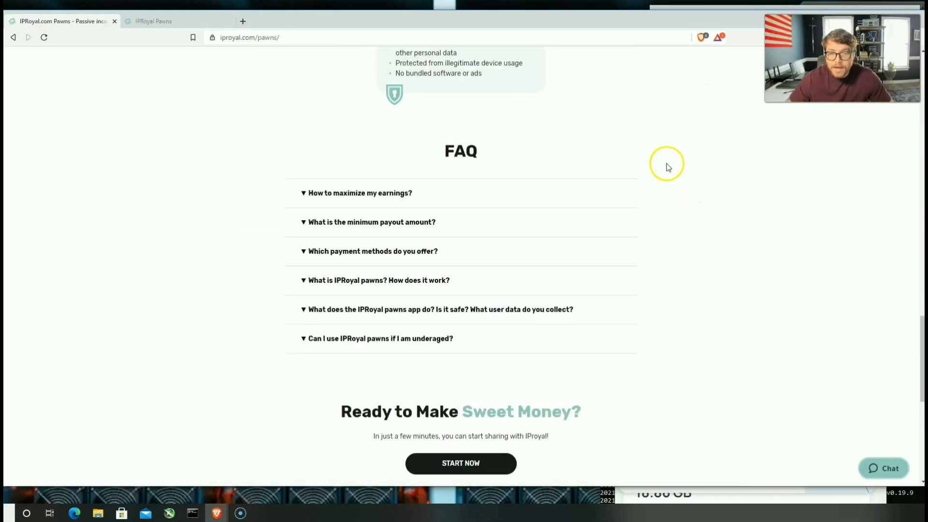
pyautogui.scroll(3)
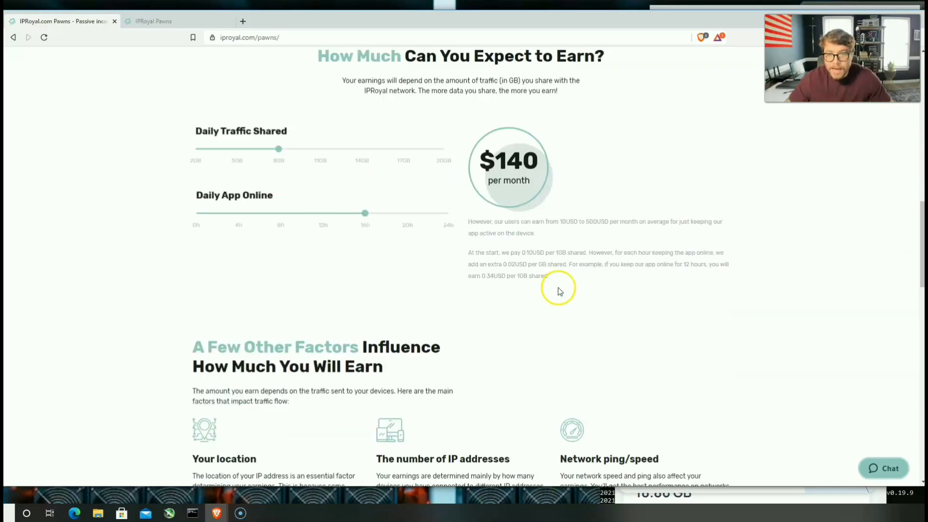
pyautogui.scroll(-3)
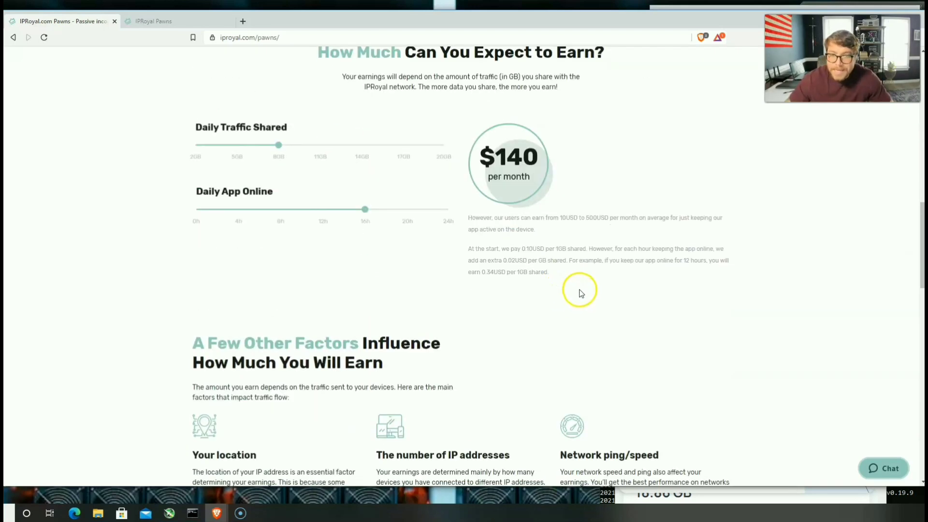
pyautogui.moveTo(477, 190)
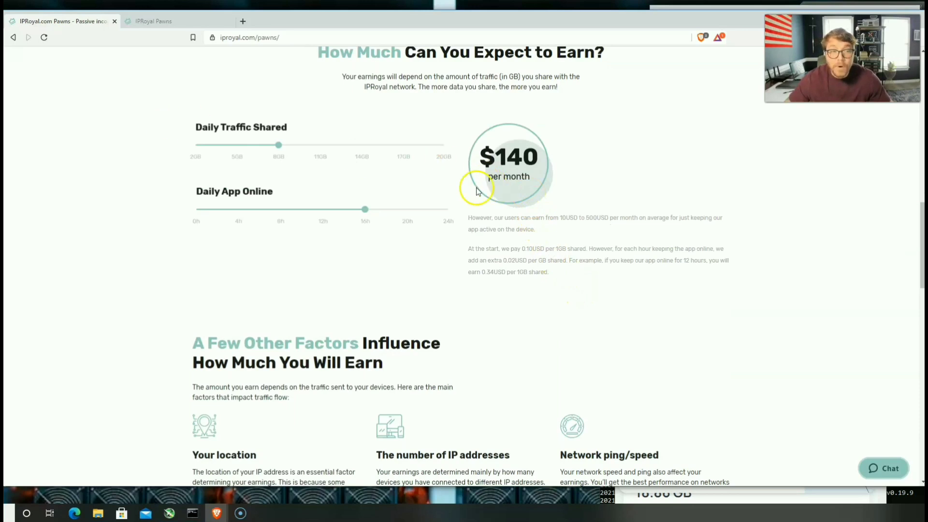
pyautogui.scroll(3)
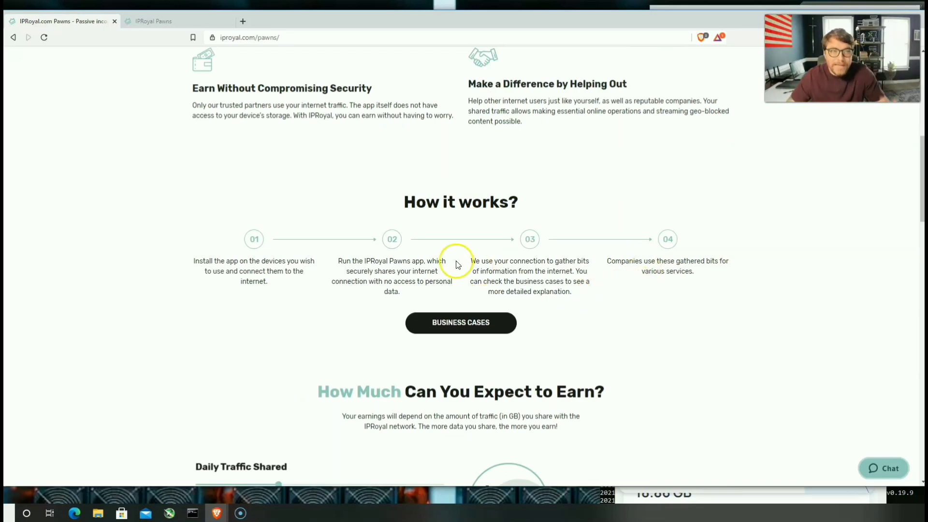
# Step: Show the pawns.iproyal.com dashboard with the $0.116 balance and 0.58 GB traffic sold
pyautogui.click(163, 21)
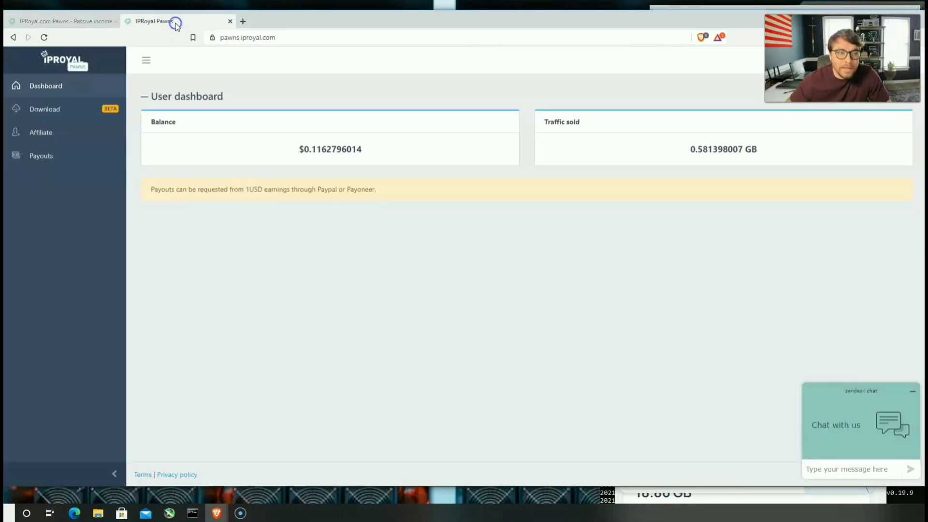
pyautogui.moveTo(352, 169)
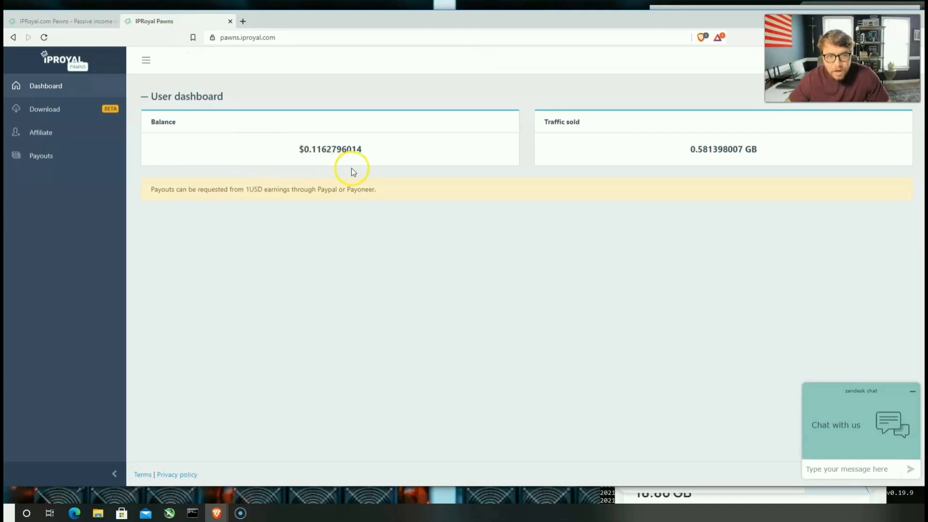
pyautogui.moveTo(371, 169)
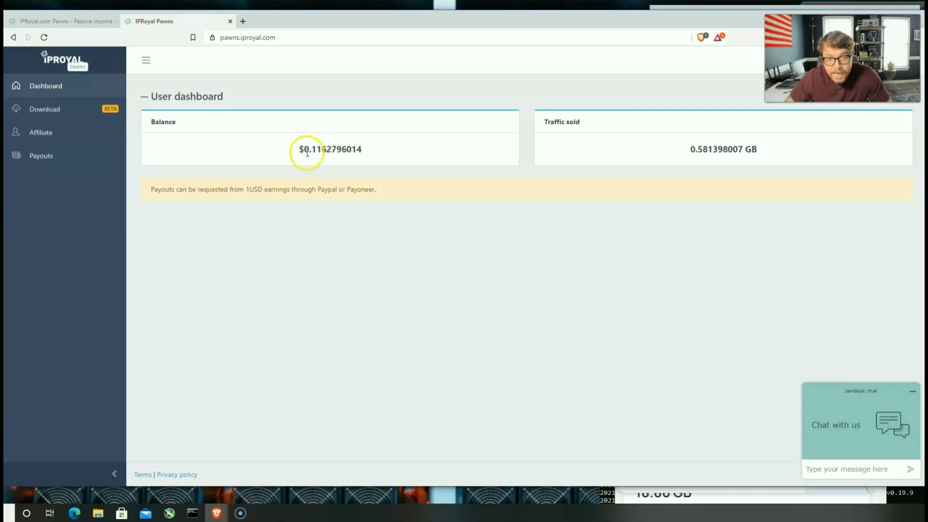
pyautogui.moveTo(339, 163)
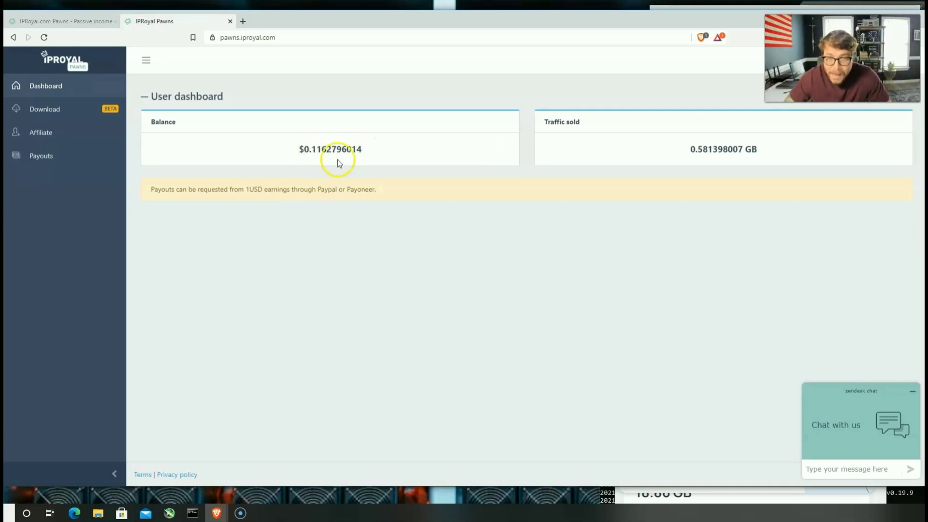
pyautogui.moveTo(317, 168)
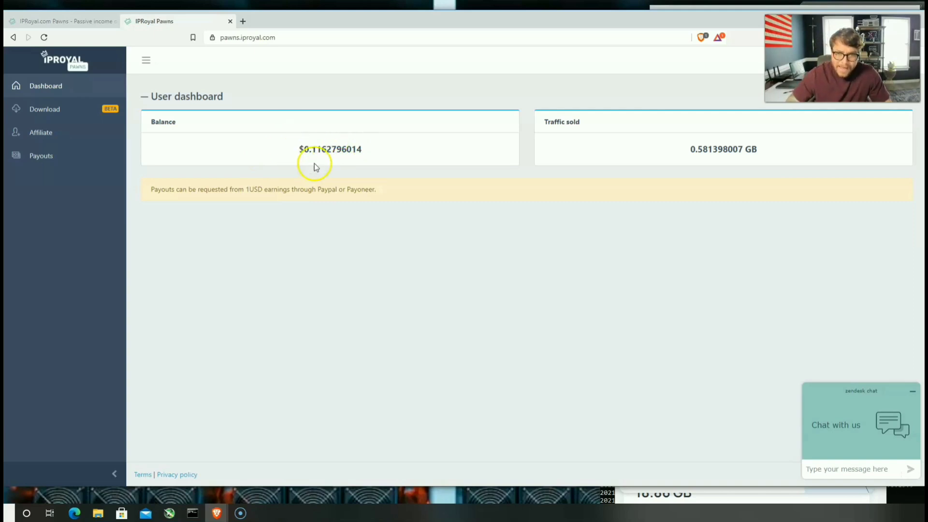
pyautogui.moveTo(661, 177)
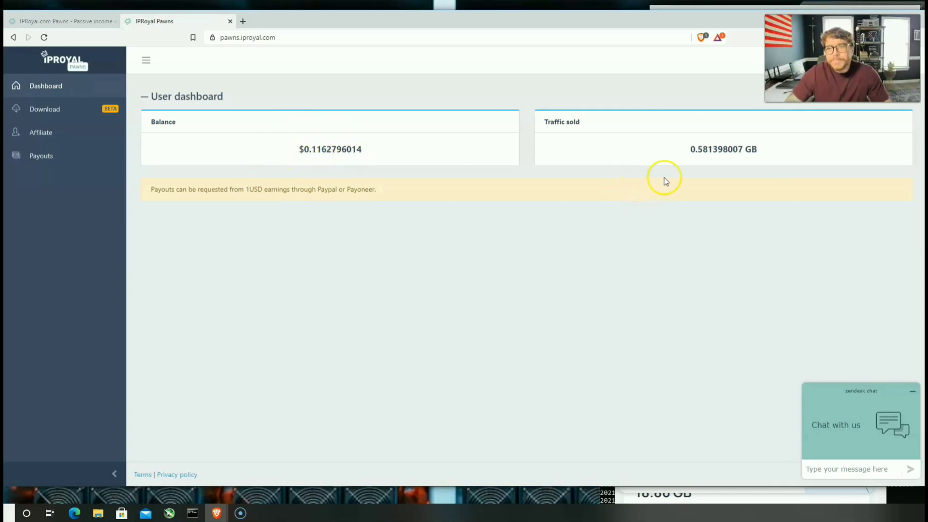
pyautogui.moveTo(675, 153)
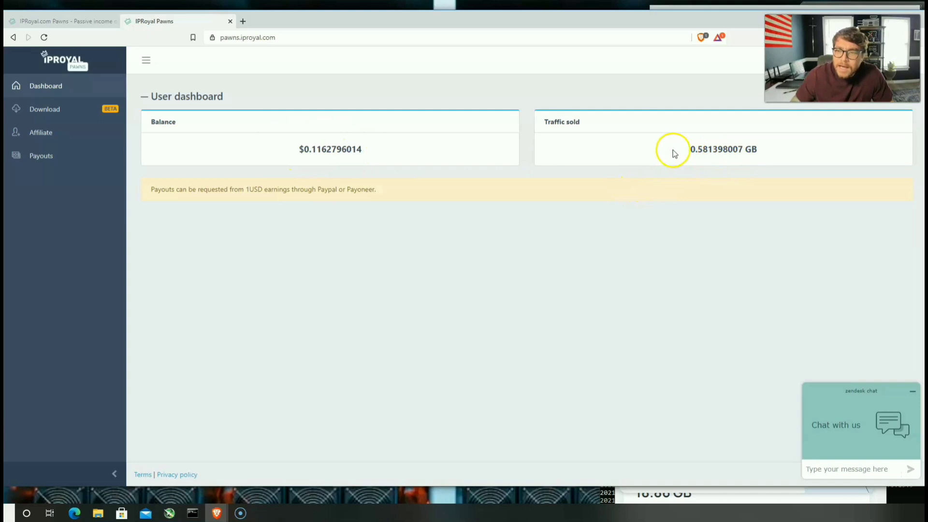
pyautogui.moveTo(700, 148)
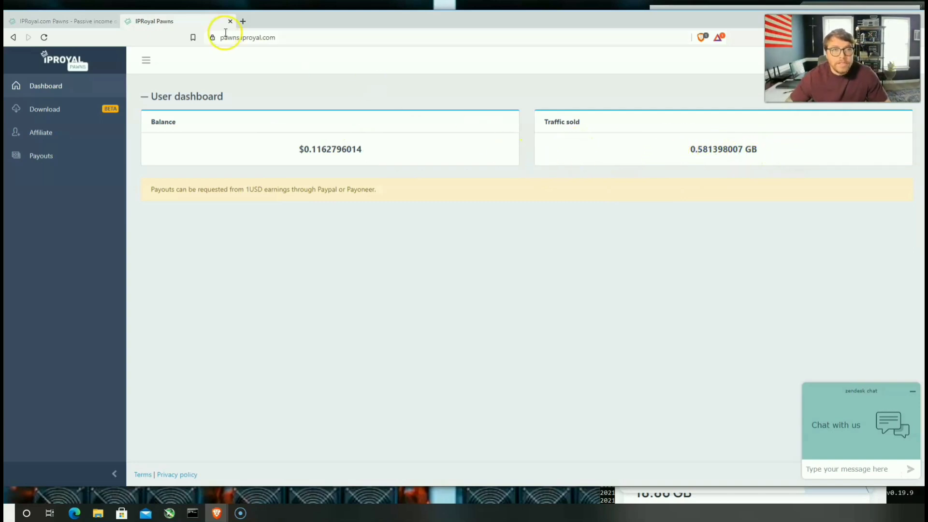
pyautogui.moveTo(377, 74)
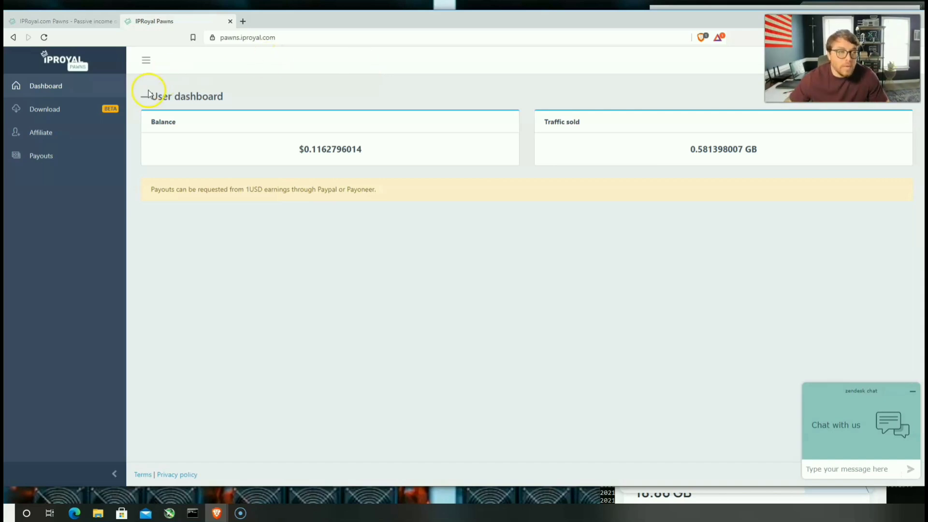
pyautogui.click(40, 132)
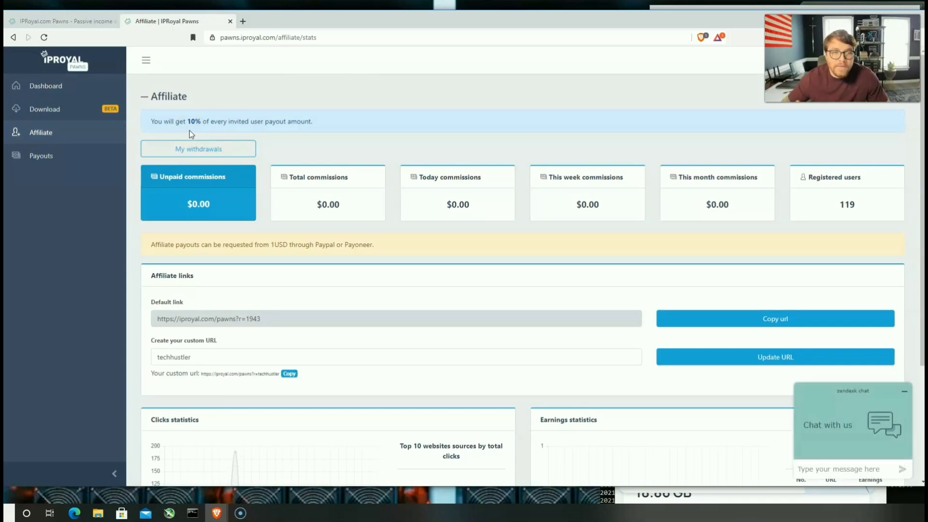
pyautogui.moveTo(856, 203)
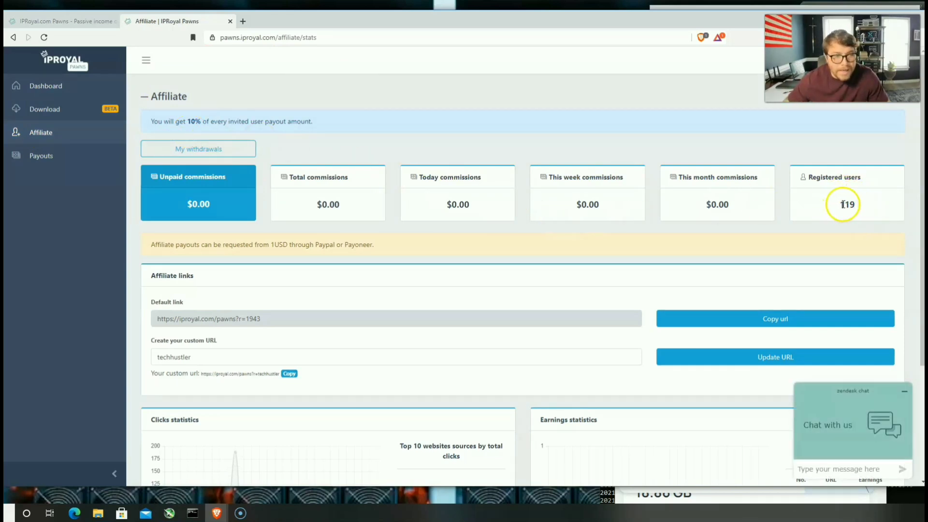
pyautogui.moveTo(415, 164)
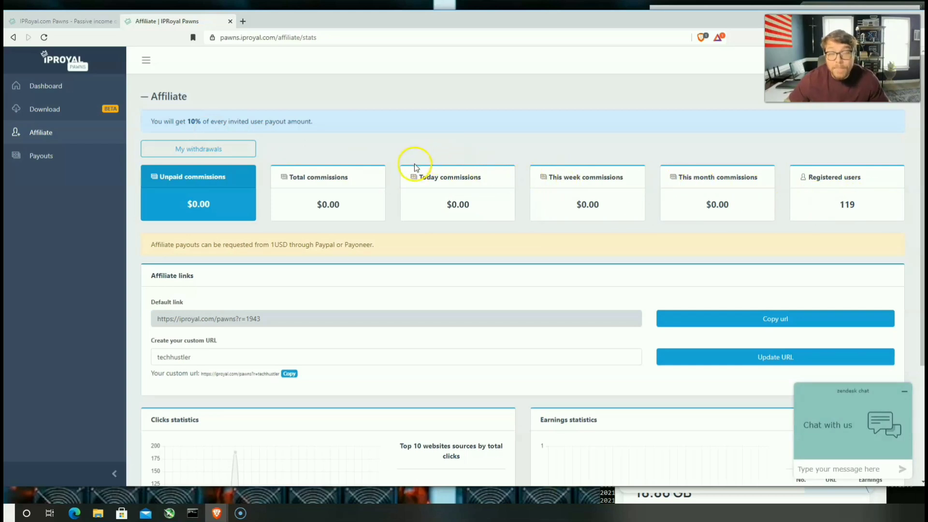
pyautogui.moveTo(109, 118)
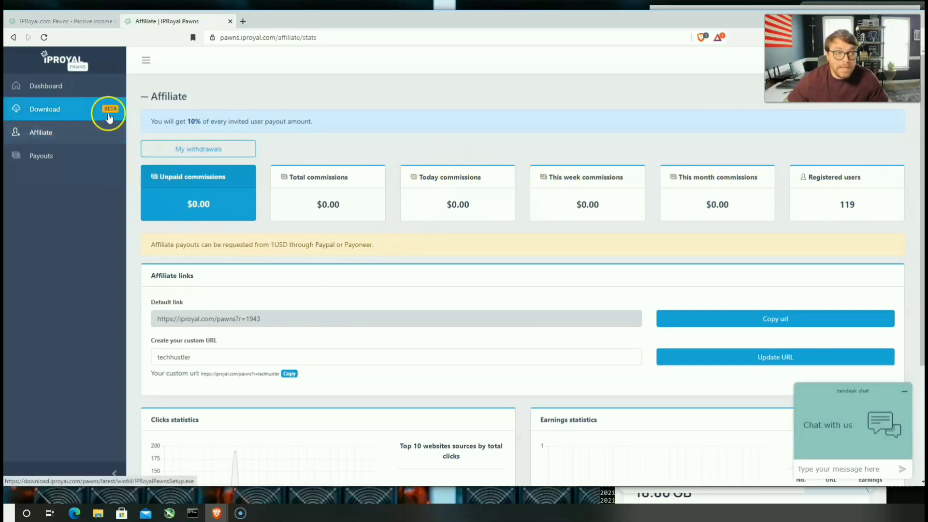
pyautogui.click(46, 85)
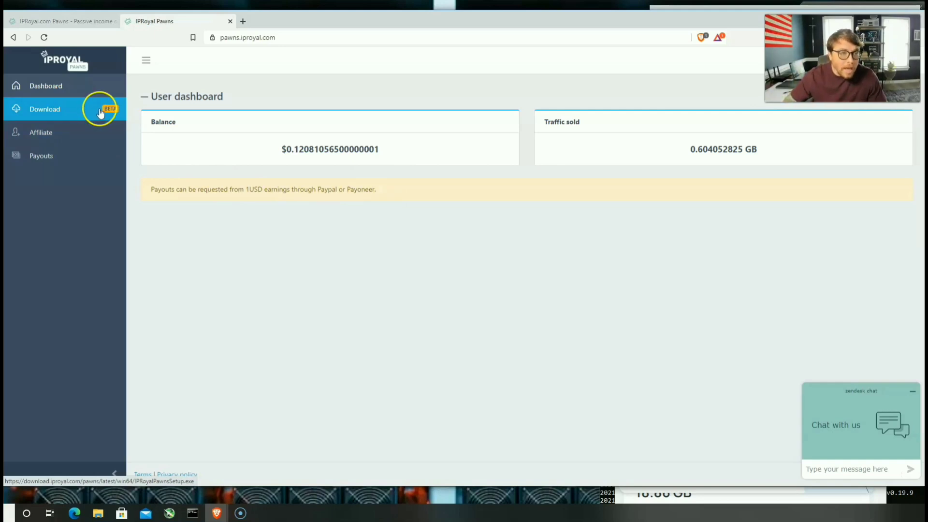
# Step: View the empty Payouts history, toggle the sidebar, and return to the landing page tab
pyautogui.click(40, 156)
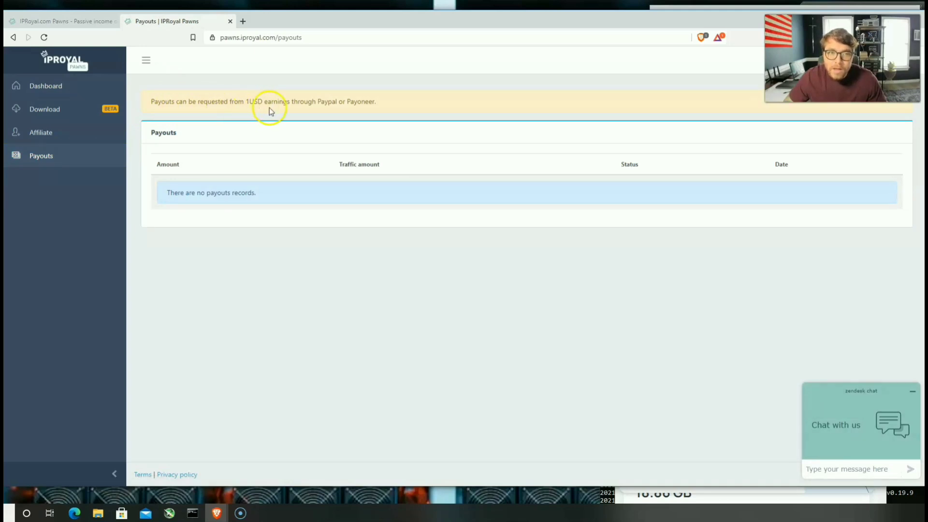
pyautogui.moveTo(376, 115)
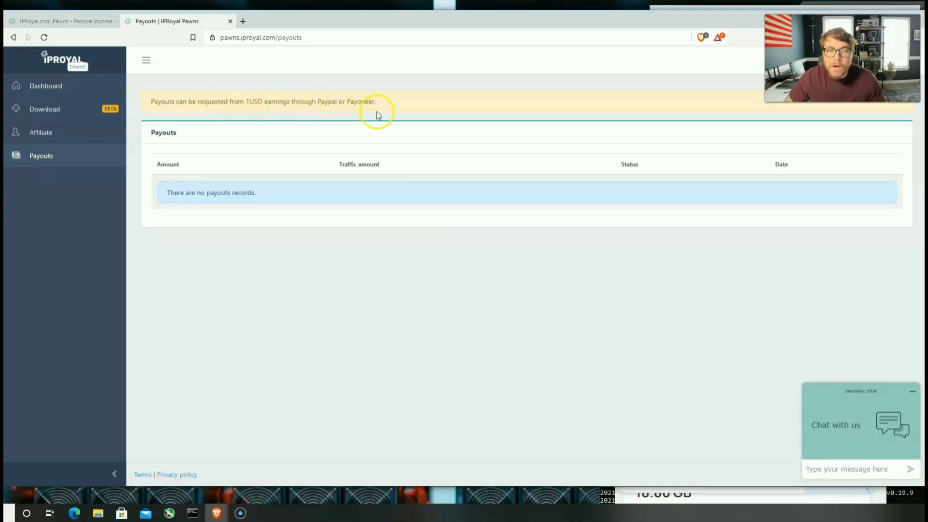
pyautogui.moveTo(134, 78)
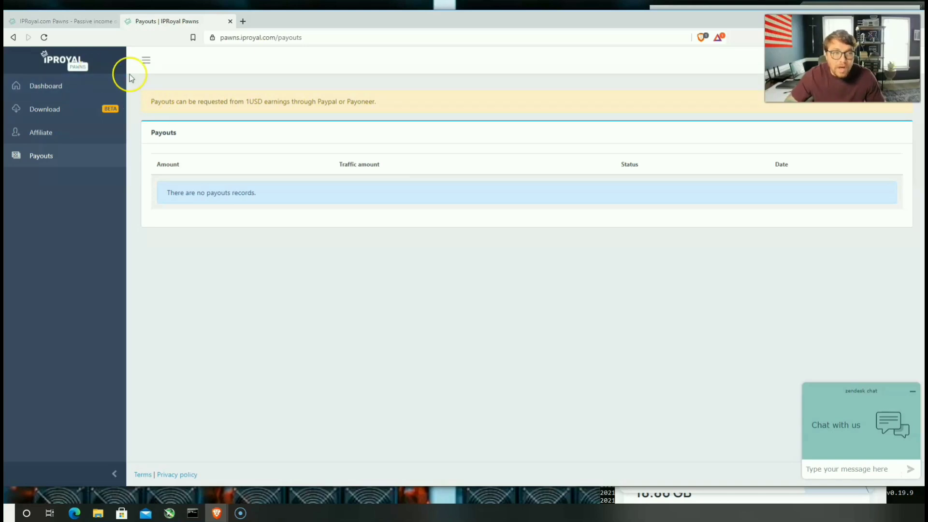
pyautogui.click(146, 59)
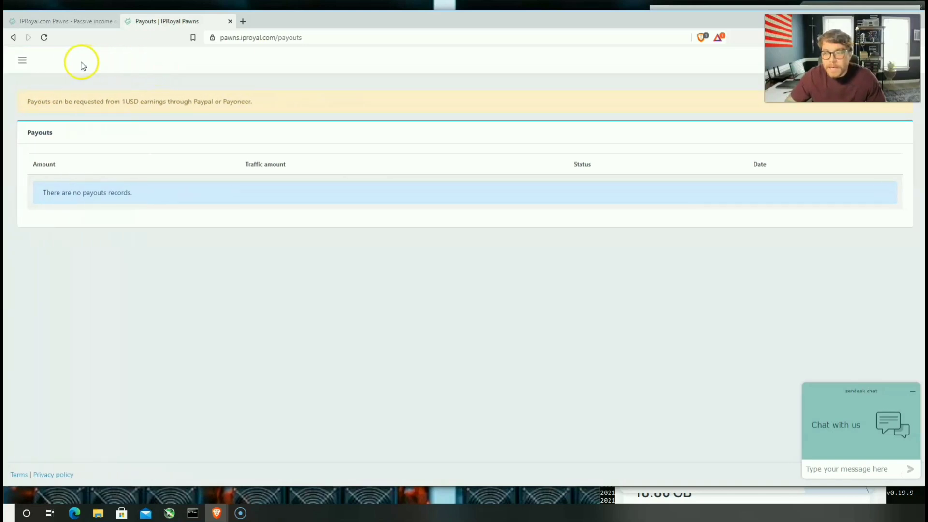
pyautogui.click(21, 60)
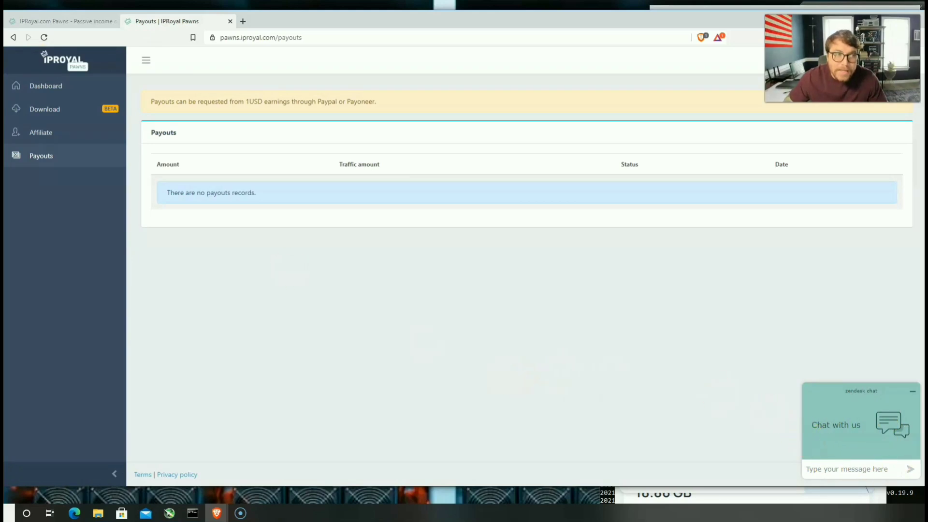
pyautogui.click(63, 21)
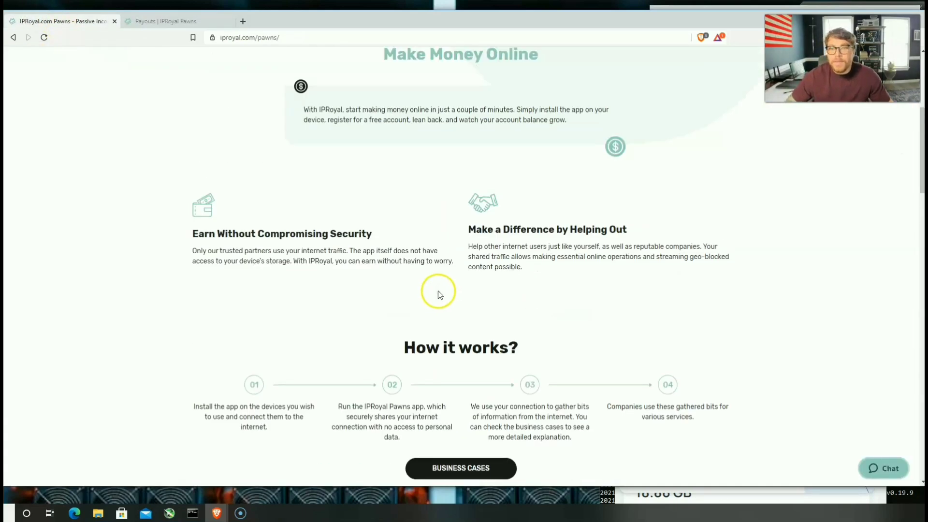
pyautogui.moveTo(548, 297)
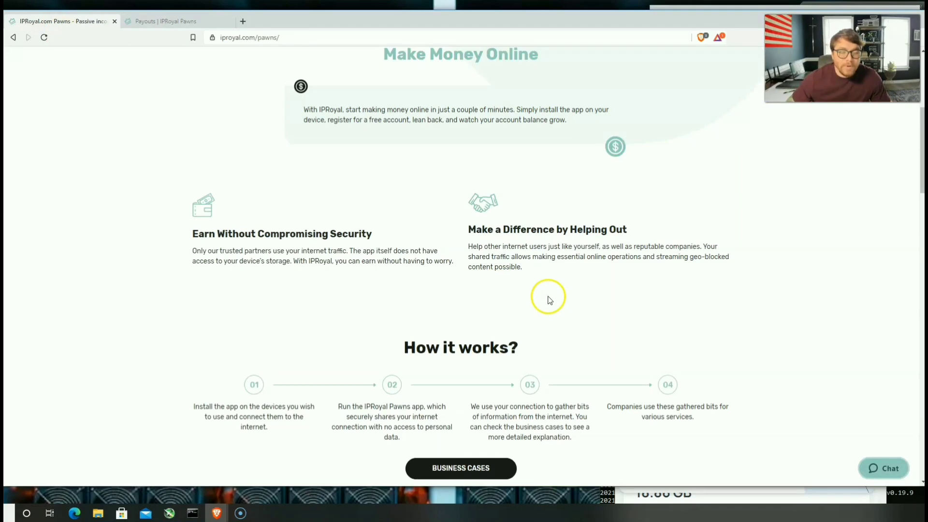